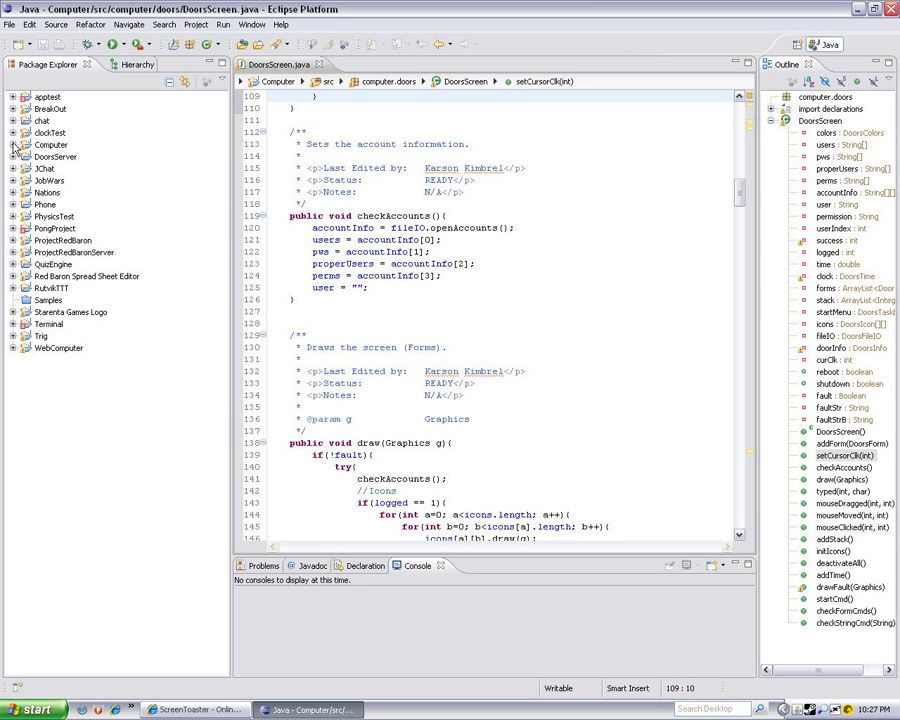
Step: Expand the Computer project and its src folder to list the computer.doors packages
click(14, 144)
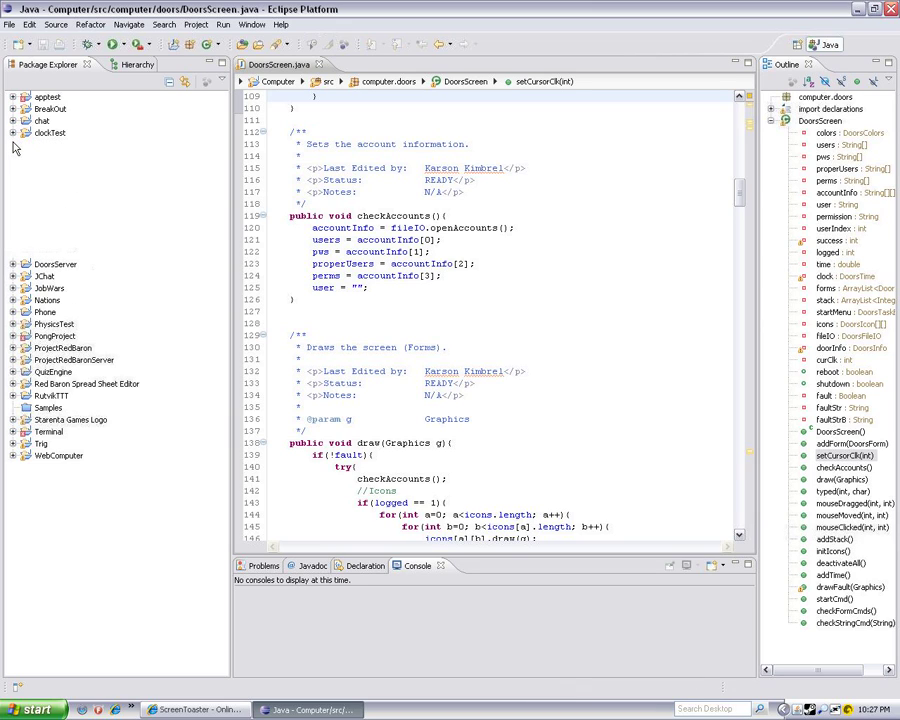
click(14, 144)
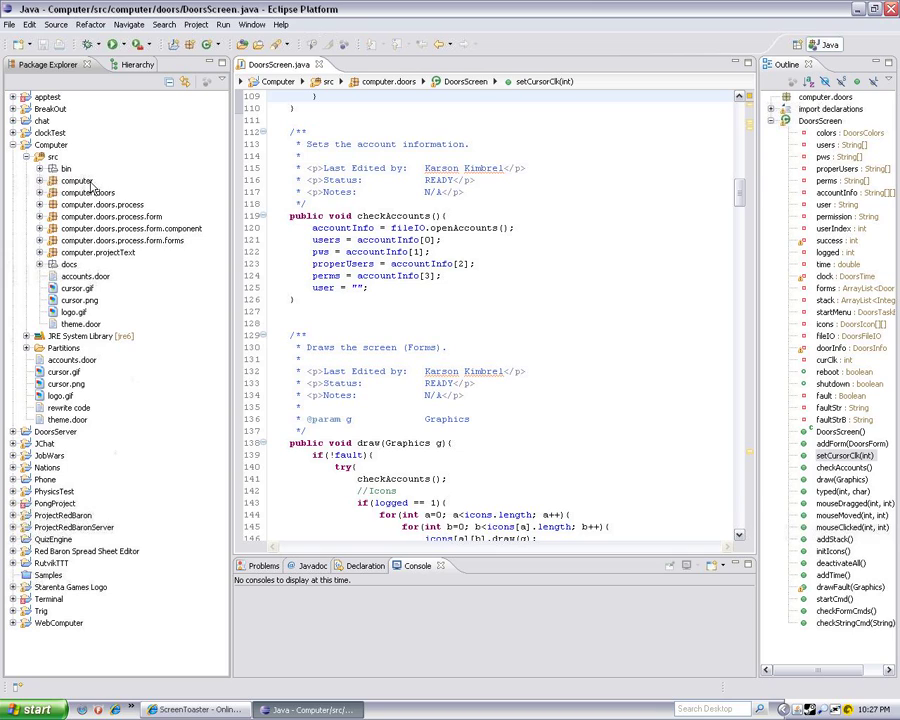
mouse_move(84, 188)
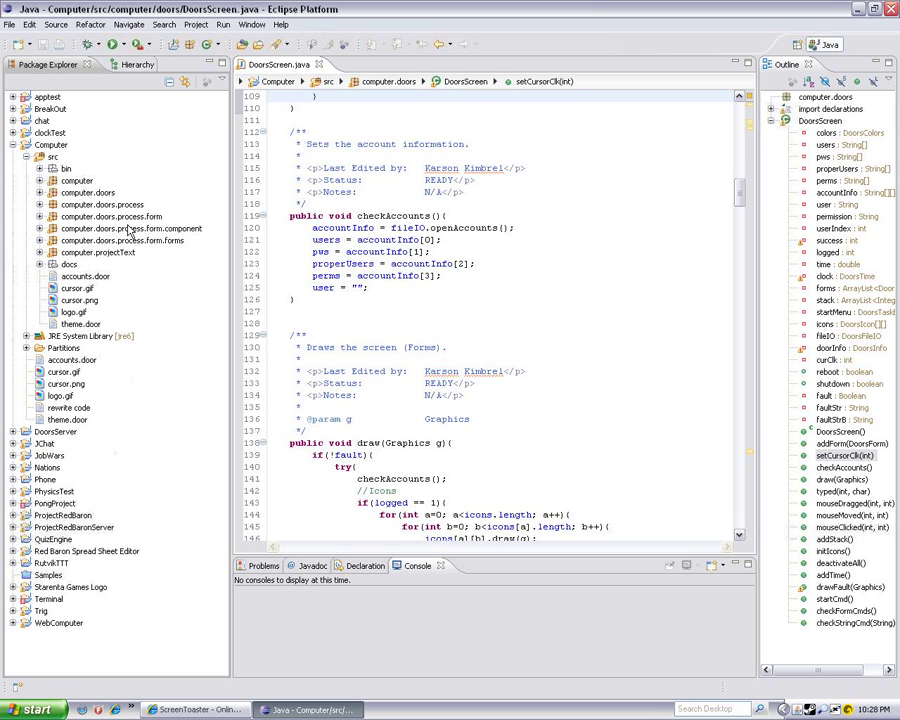
mouse_move(170, 248)
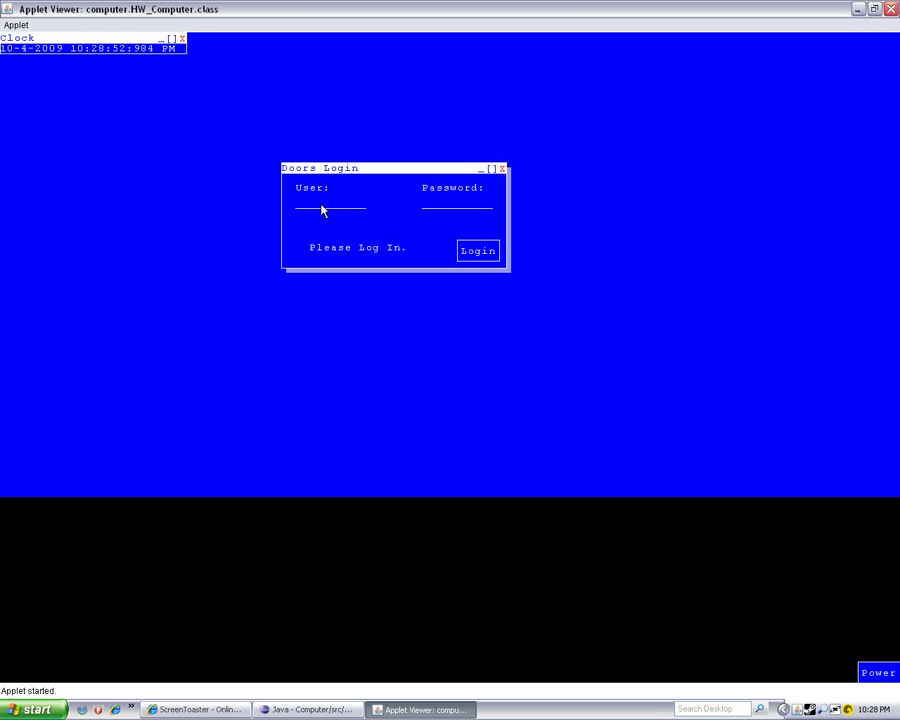
Step: Log in to Doors as user 'karso' with a two-character password
click(330, 204)
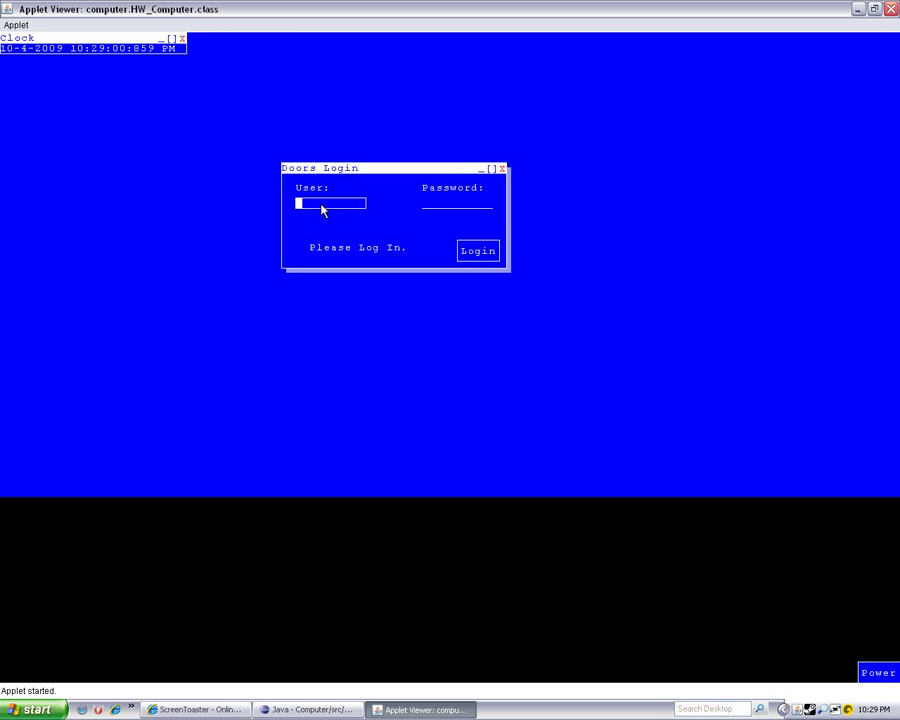
text(karsonk)
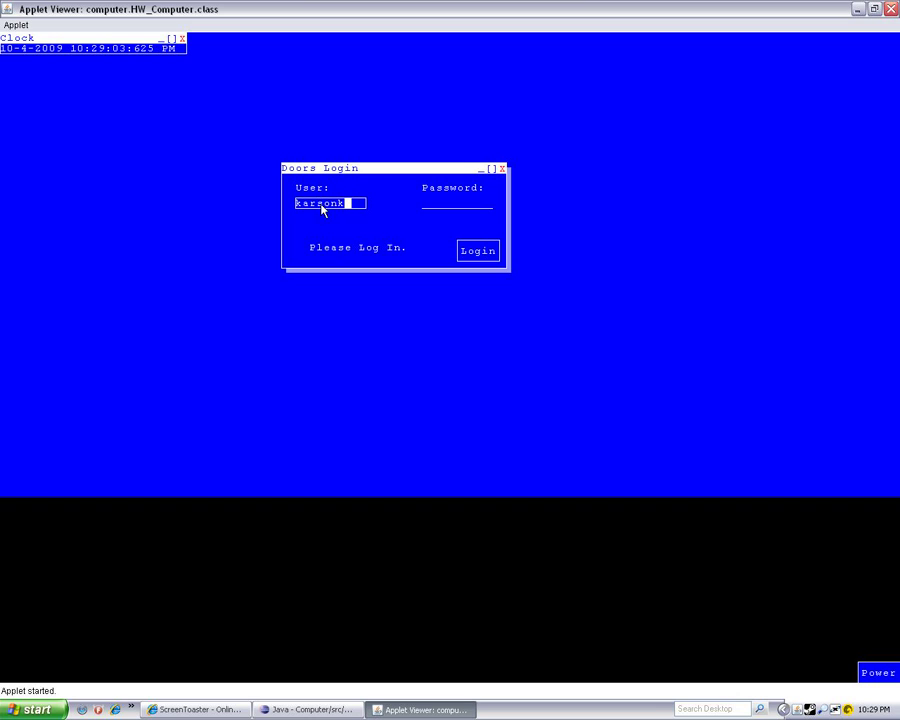
click(456, 204)
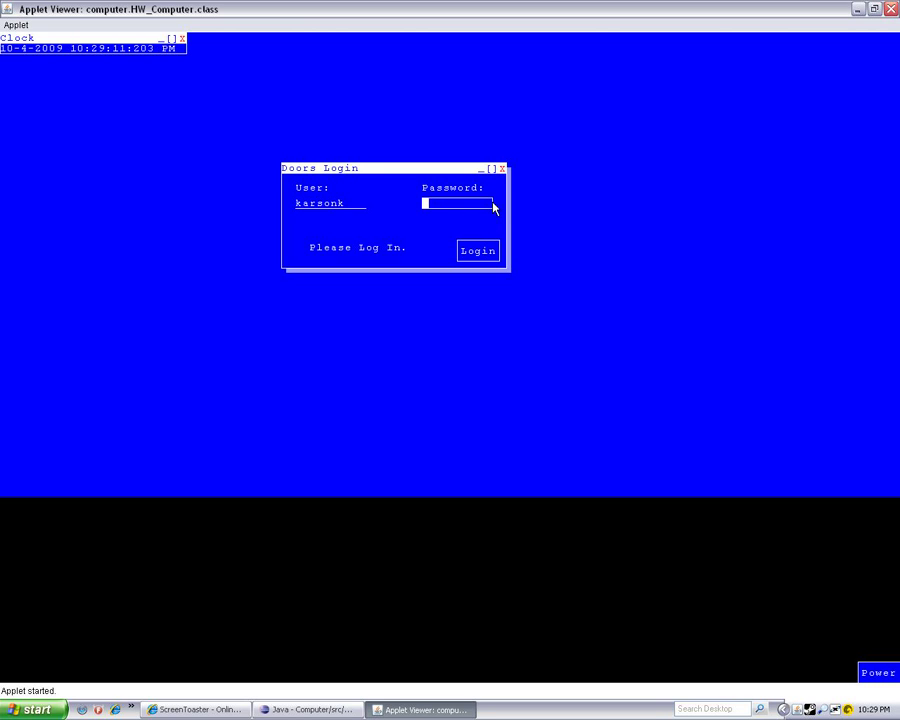
text(**)
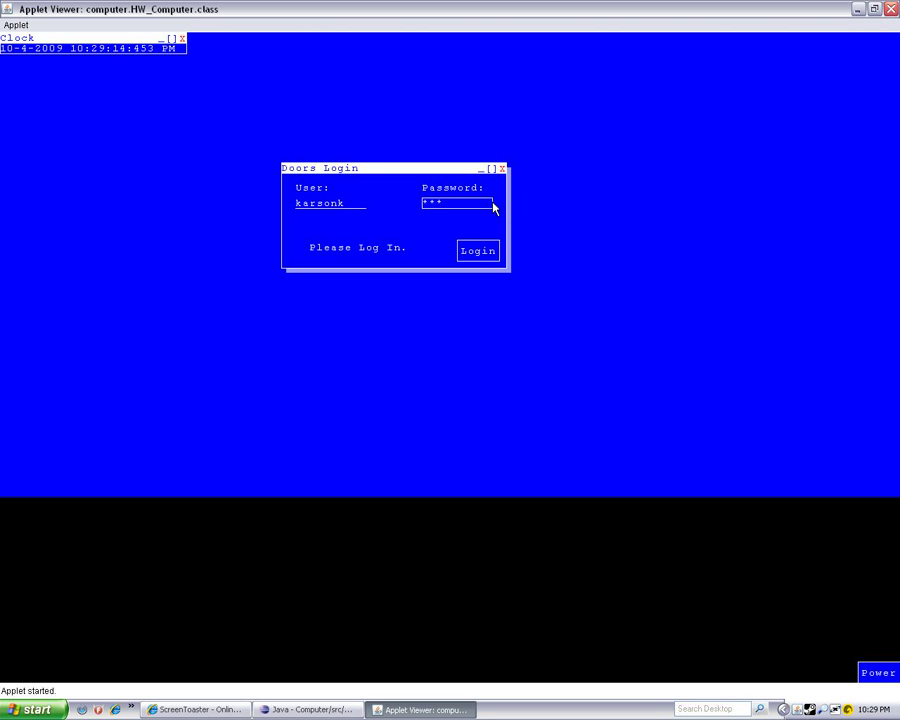
click(476, 250)
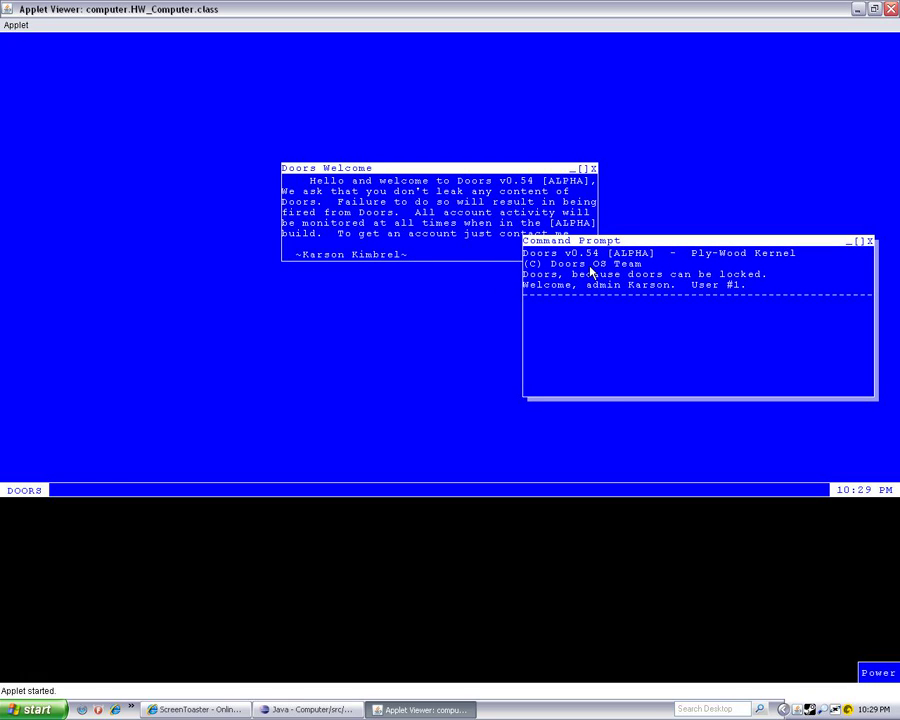
Step: Close the Clock and Doors Welcome windows, leaving only the command prompt
click(440, 180)
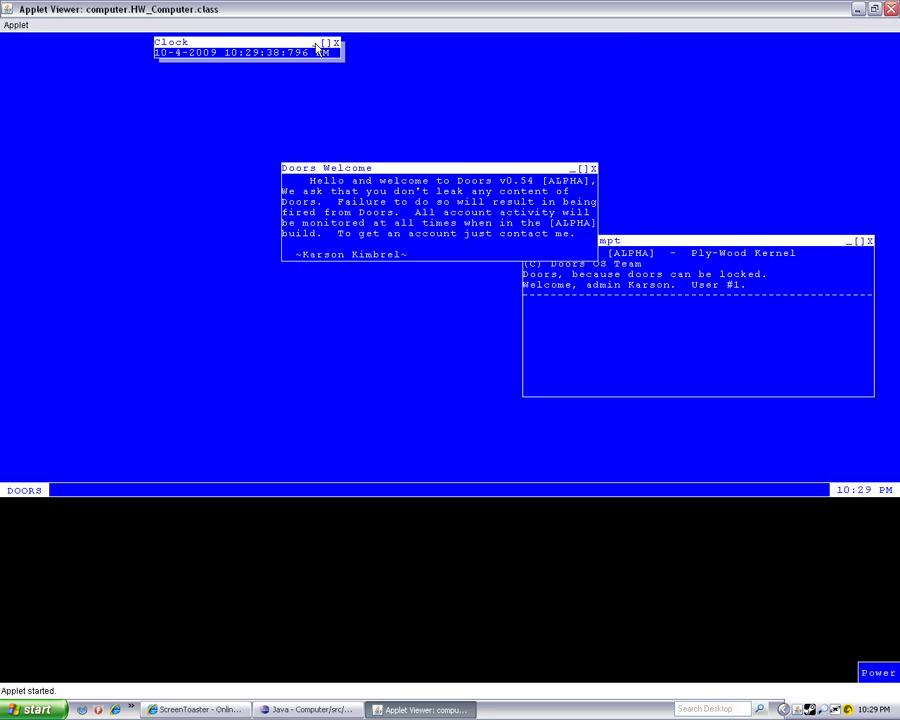
click(210, 44)
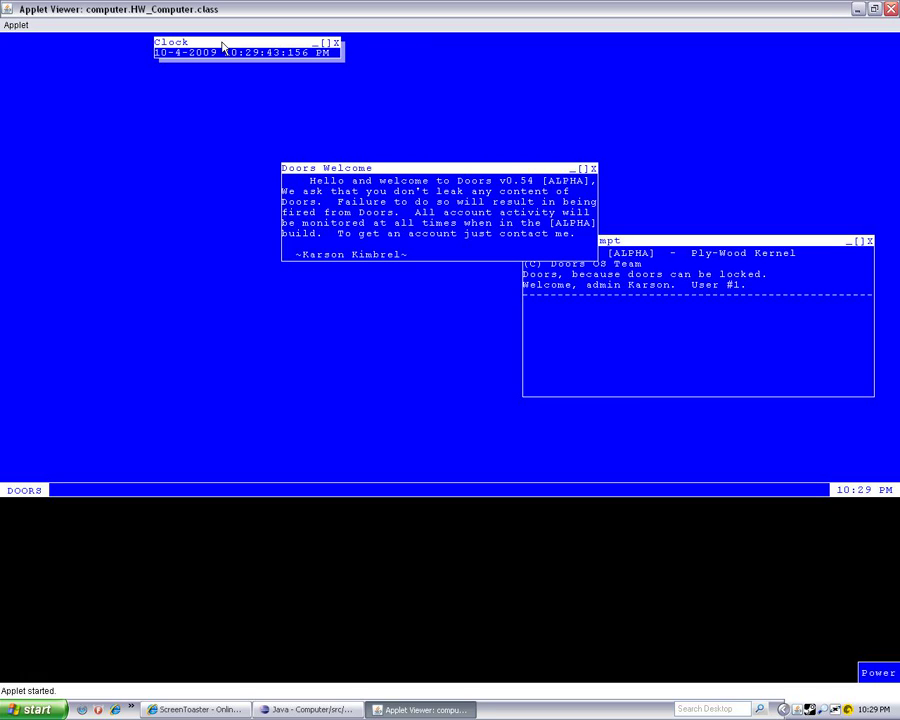
click(336, 42)
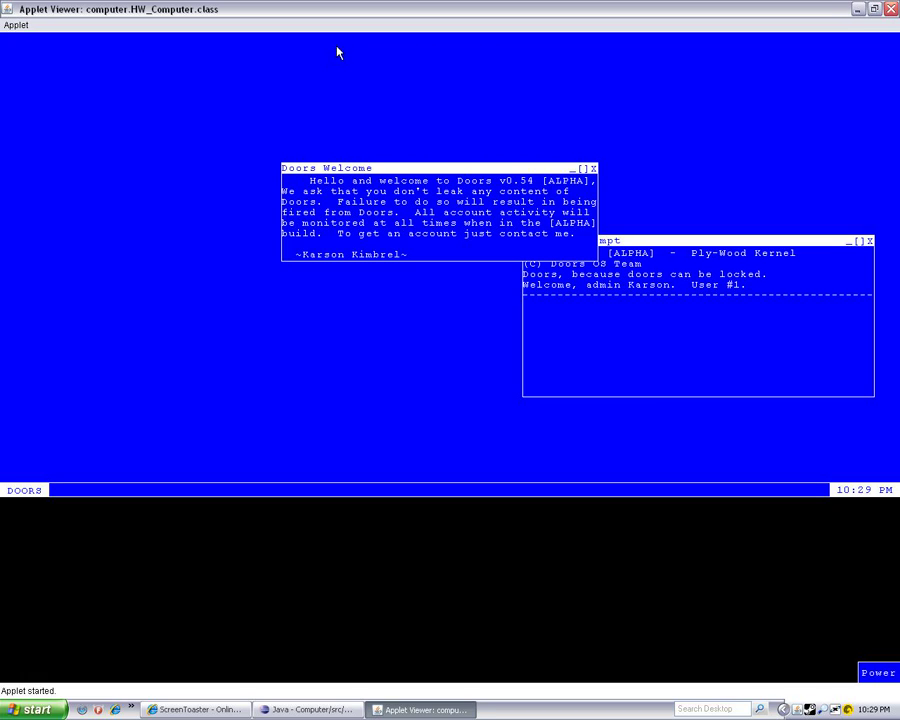
mouse_move(594, 172)
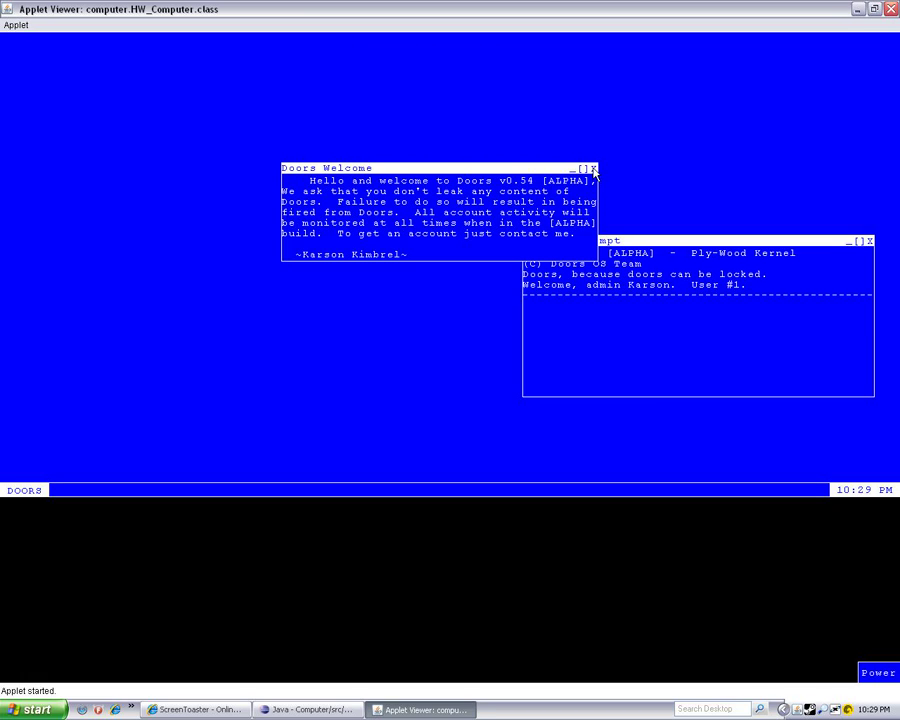
click(592, 168)
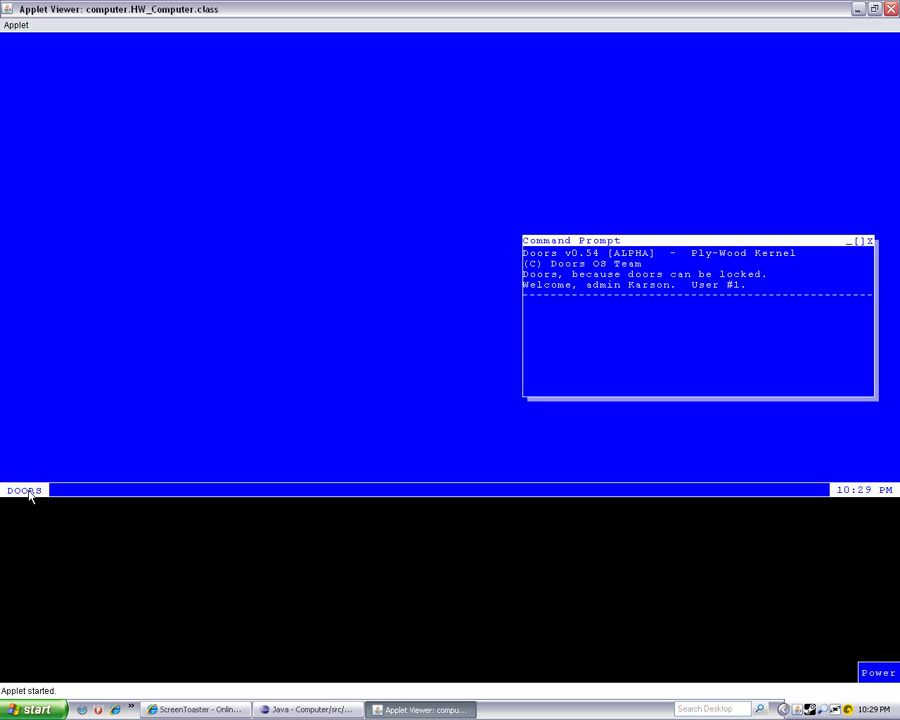
Step: Launch a second Command Prompt from the DOORS menu, move it left, then close it
click(24, 490)
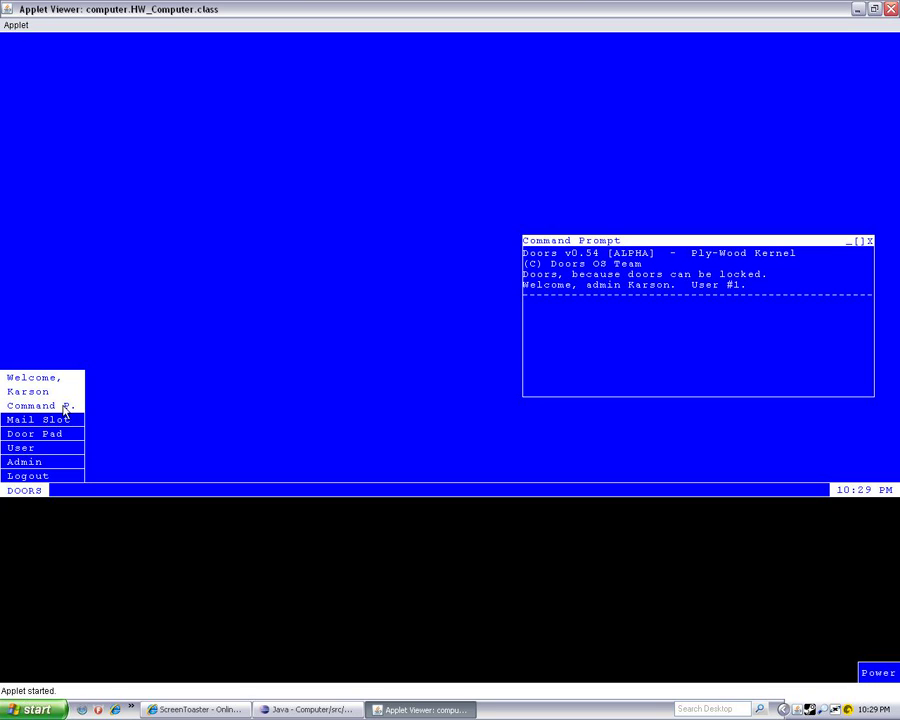
click(38, 404)
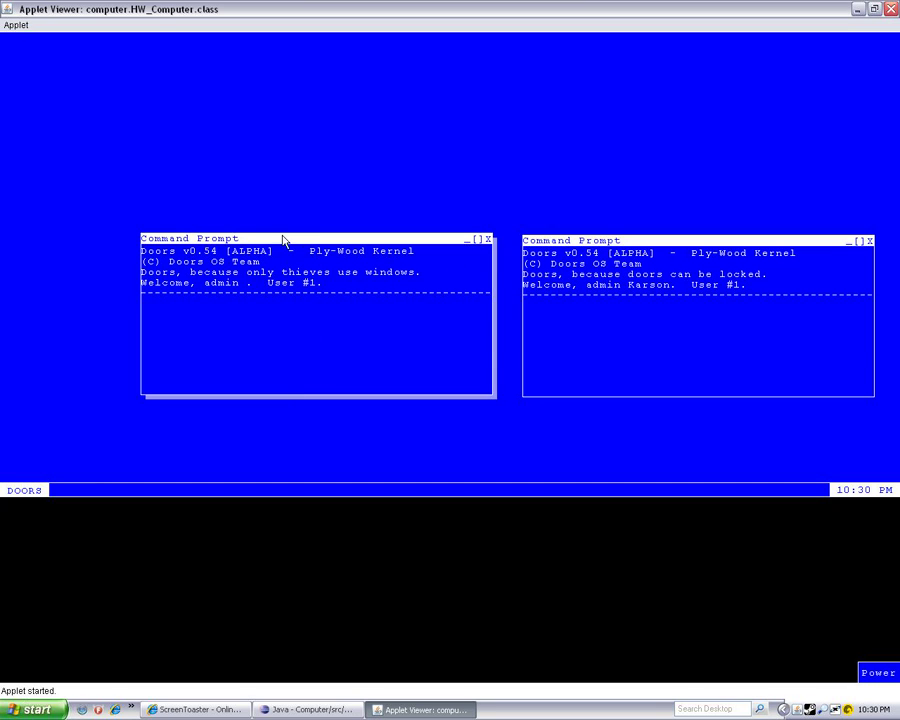
drag(188, 238, 50, 236)
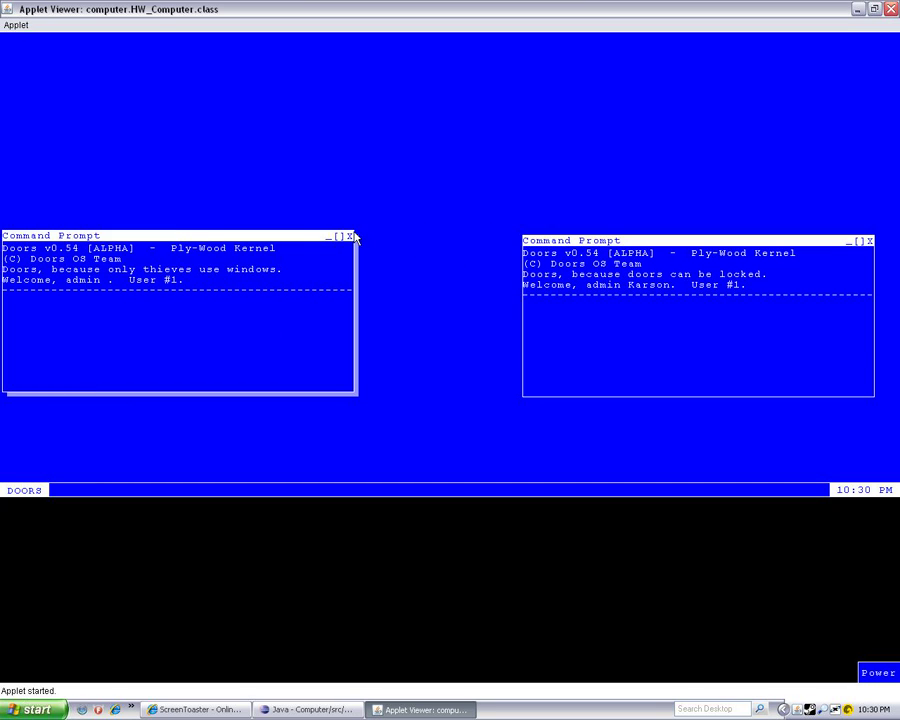
click(348, 236)
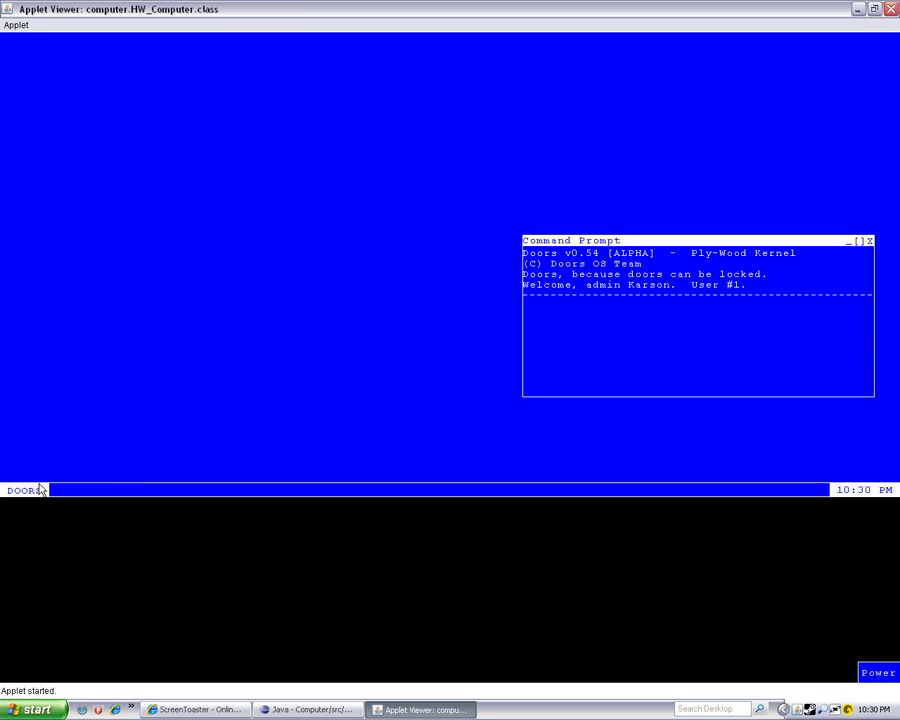
click(22, 490)
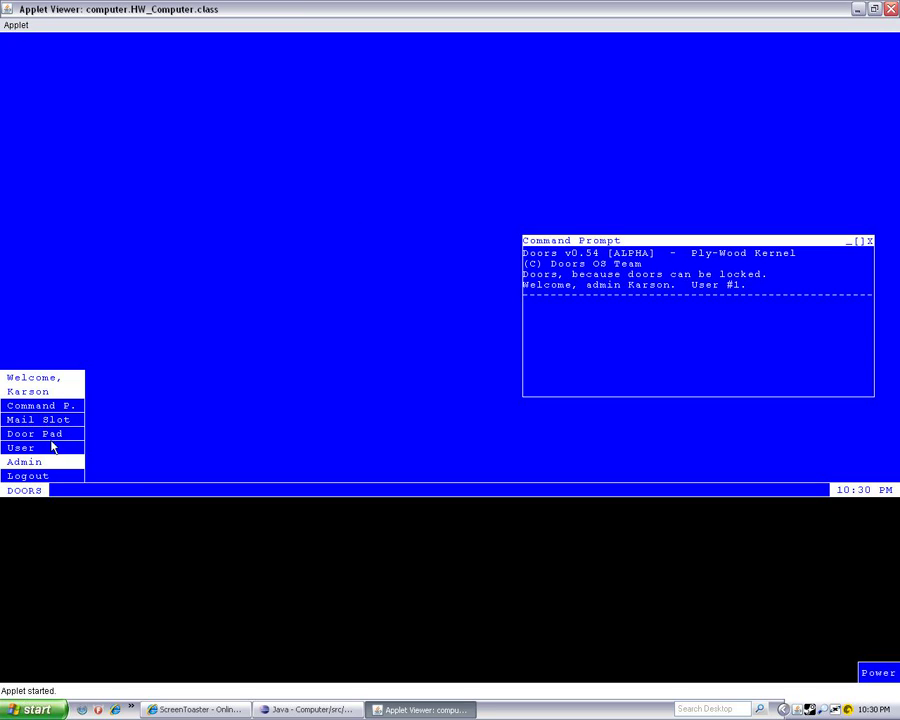
mouse_move(44, 434)
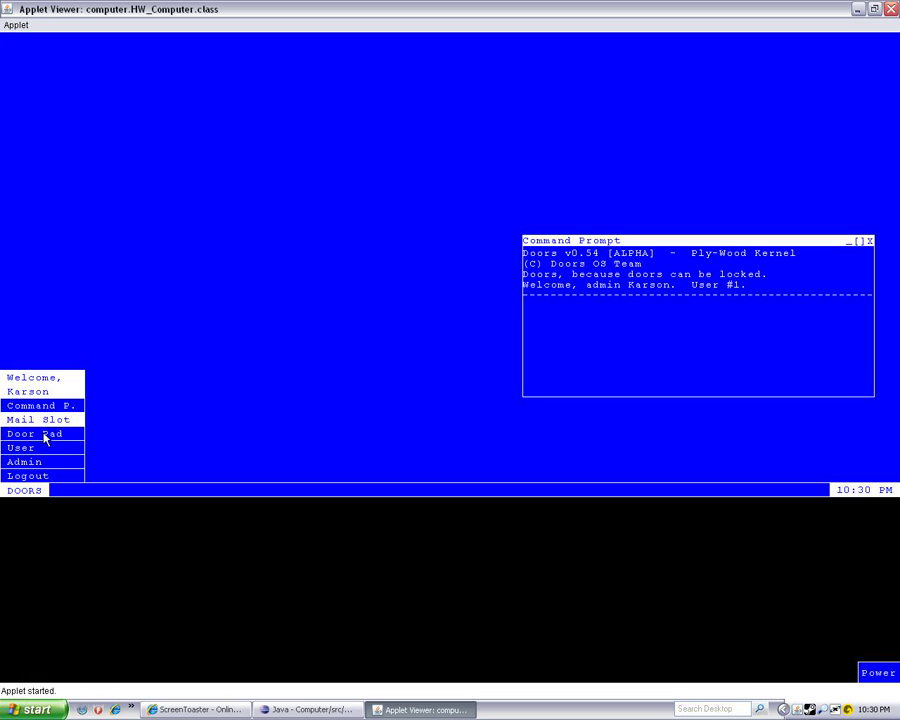
mouse_move(42, 420)
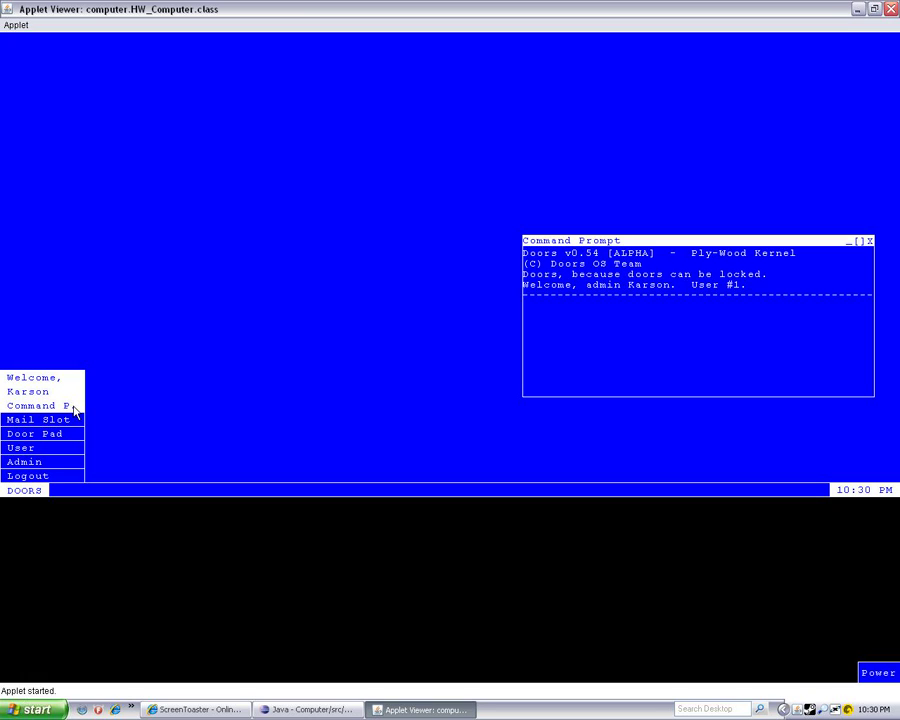
mouse_move(546, 342)
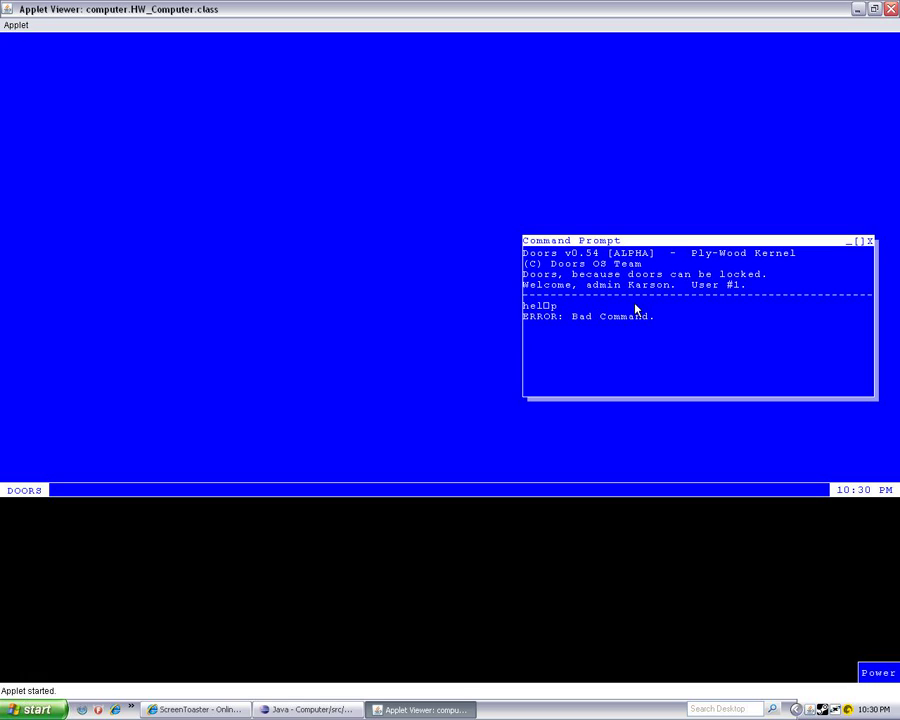
Step: Run help to list the Doors commands, then echo a word
text(he)
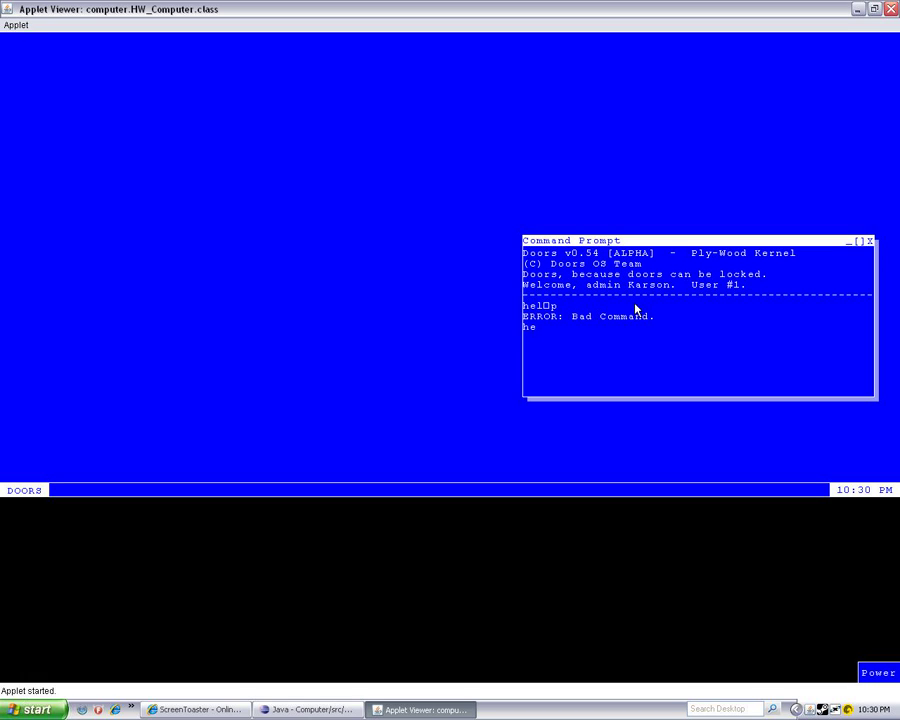
key(Return)
text(c)
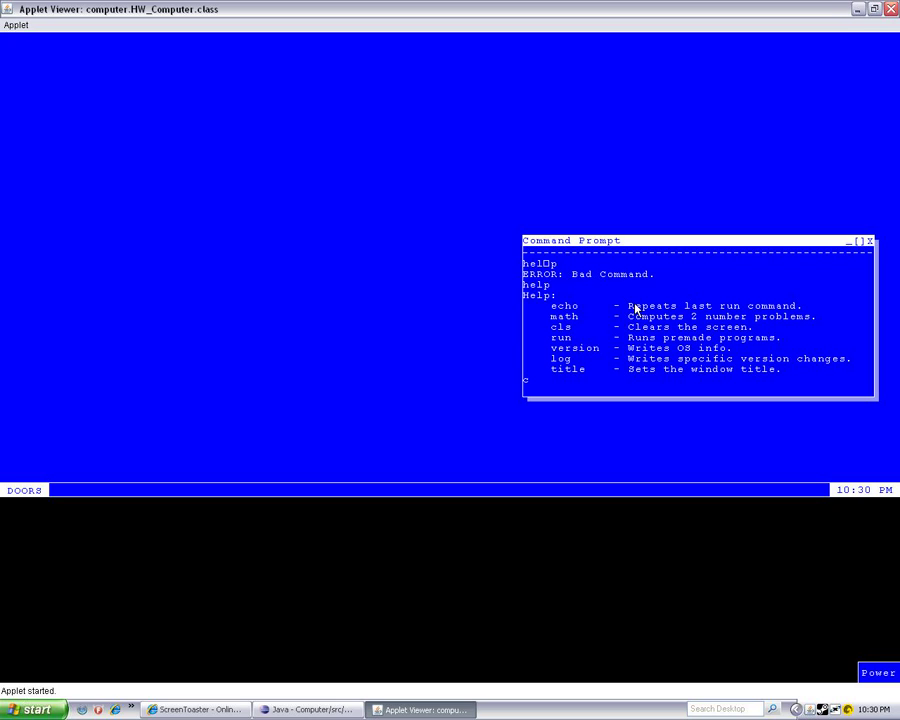
text(echo hel□lo)
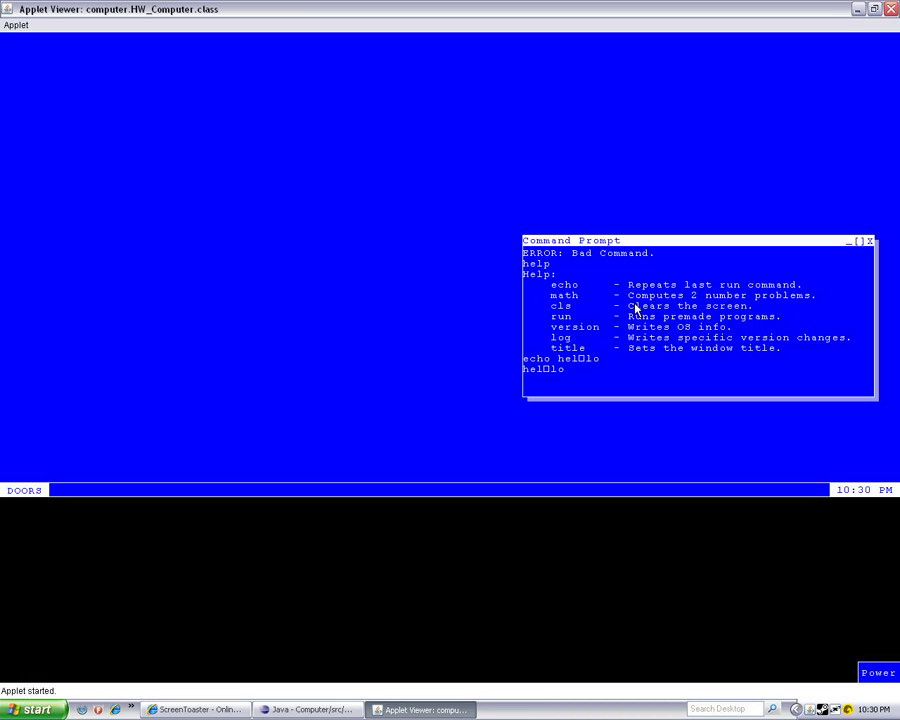
Step: Compute math 3 * 4 giving 12.0, and begin the title command
text(math 3)
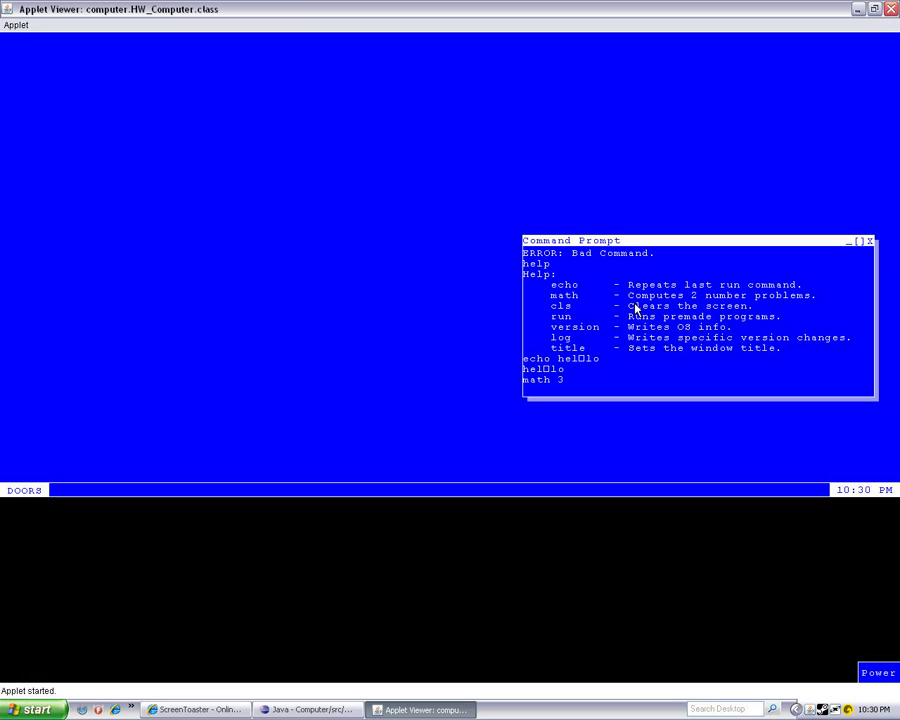
text(* 4)
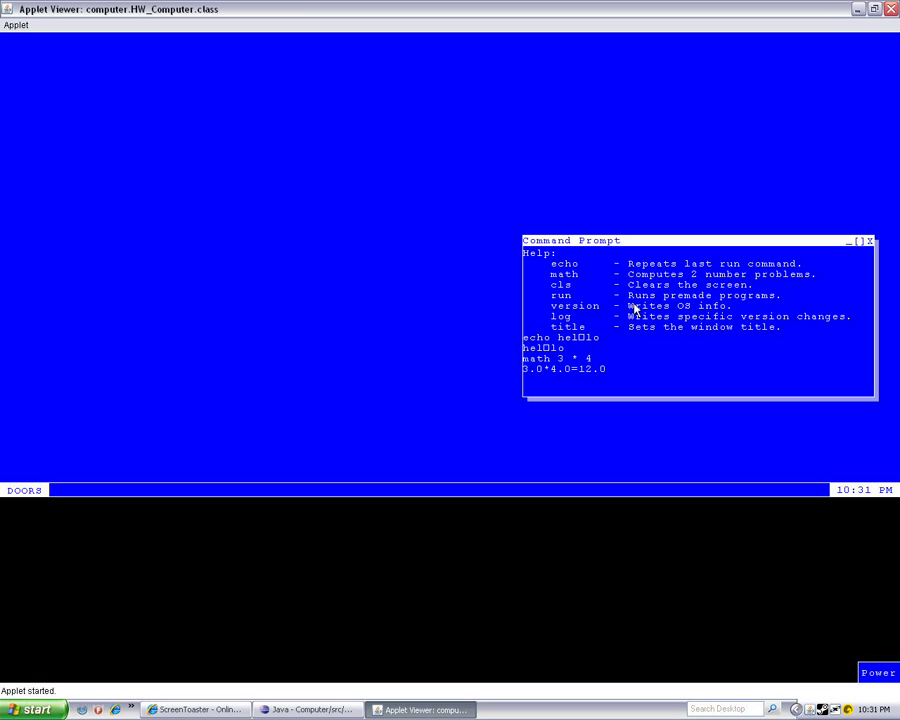
text(title)
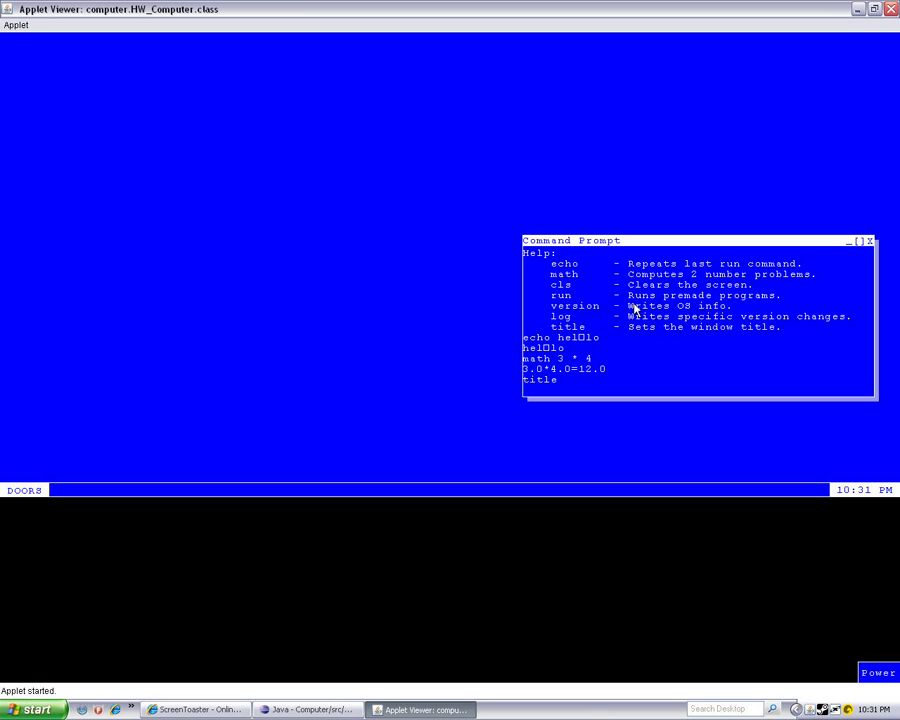
Step: Retitle the Command Prompt to 'steack c' and run the clock program
text(steack cheese)
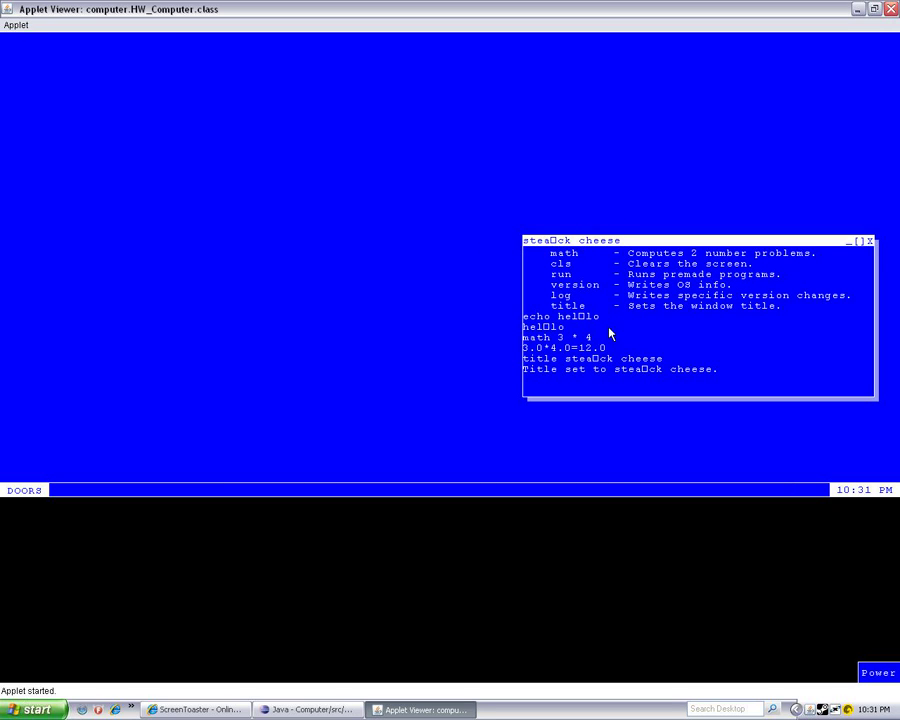
mouse_move(644, 382)
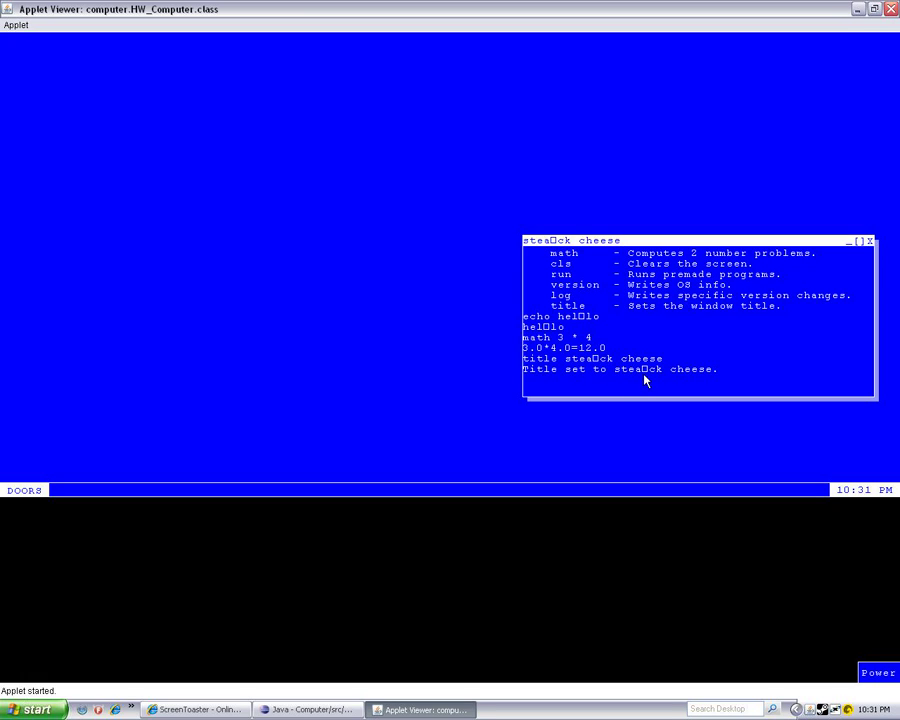
text(run clock)
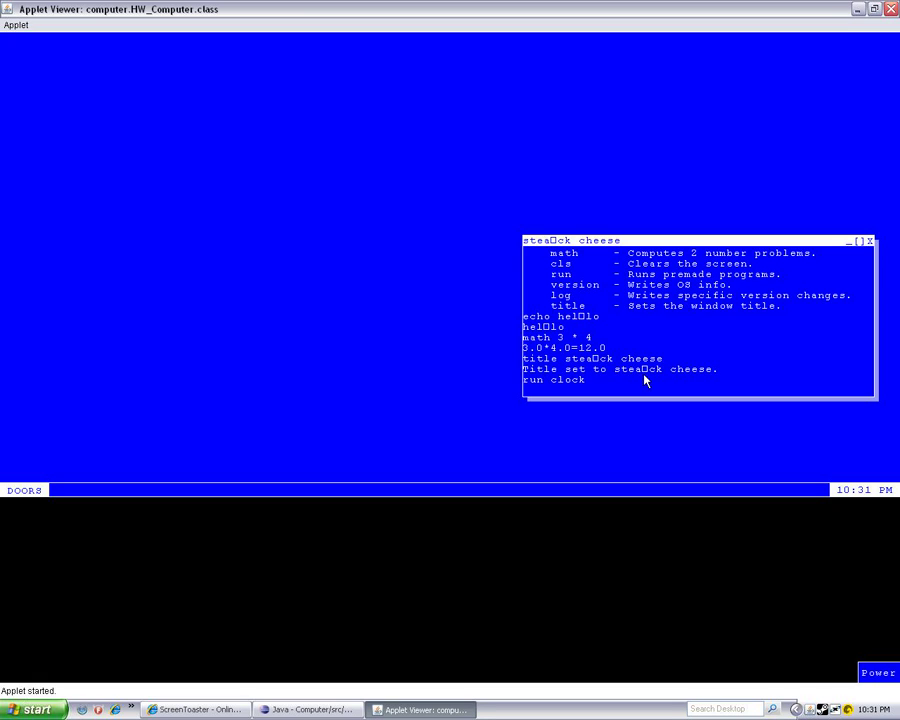
key(Return)
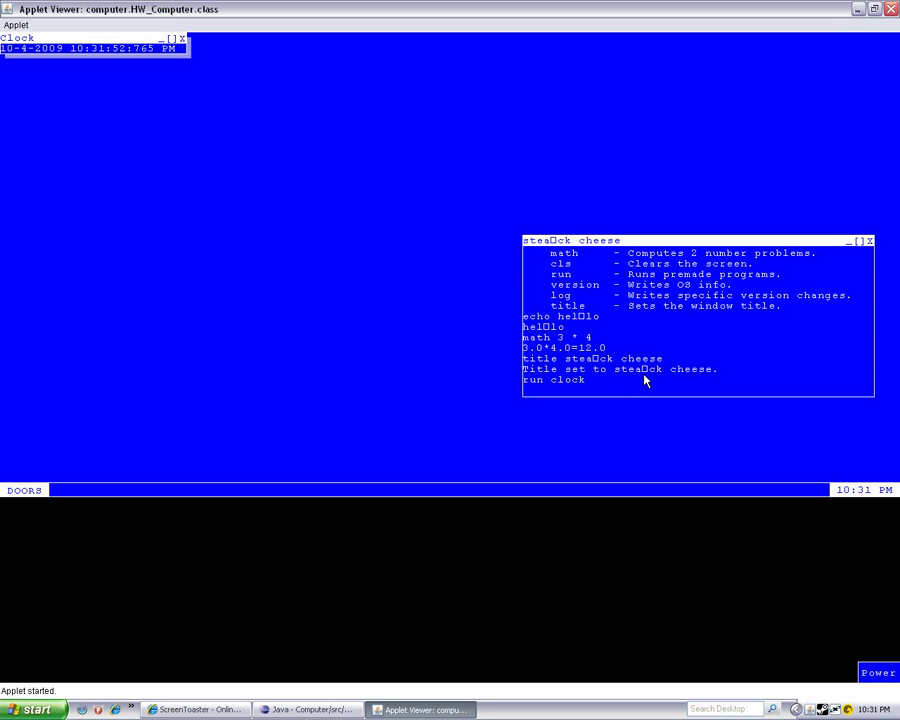
mouse_move(160, 48)
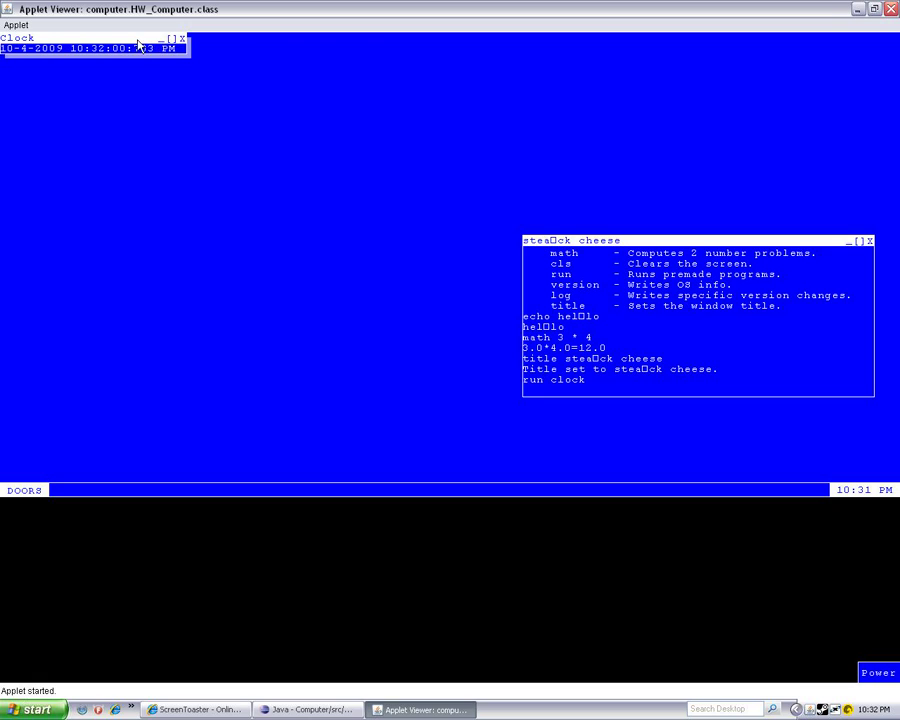
Step: Move the Clock window slightly right and close it
drag(96, 36, 180, 44)
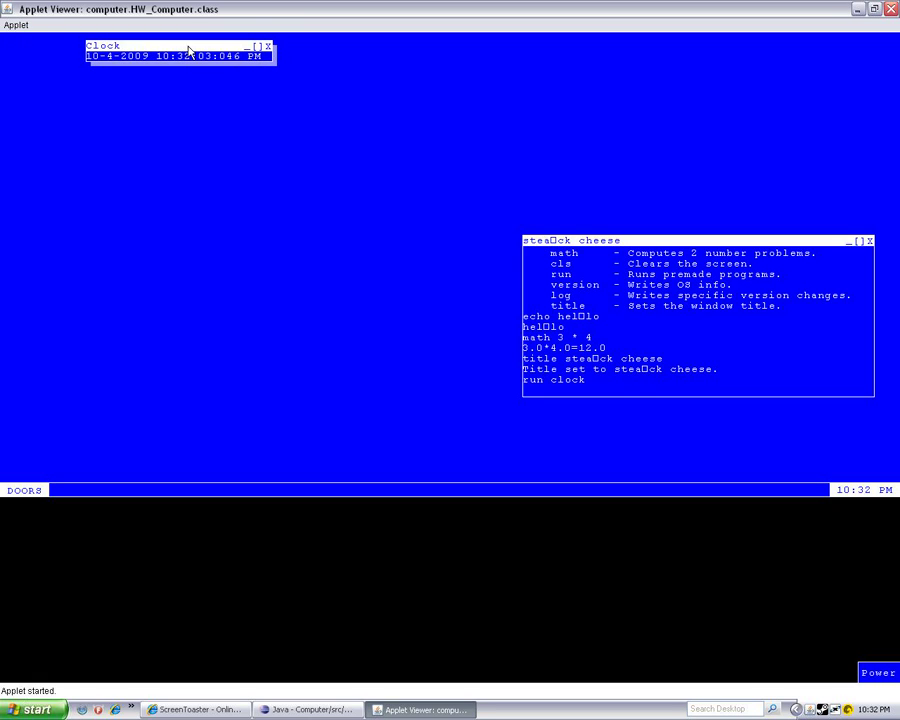
click(268, 46)
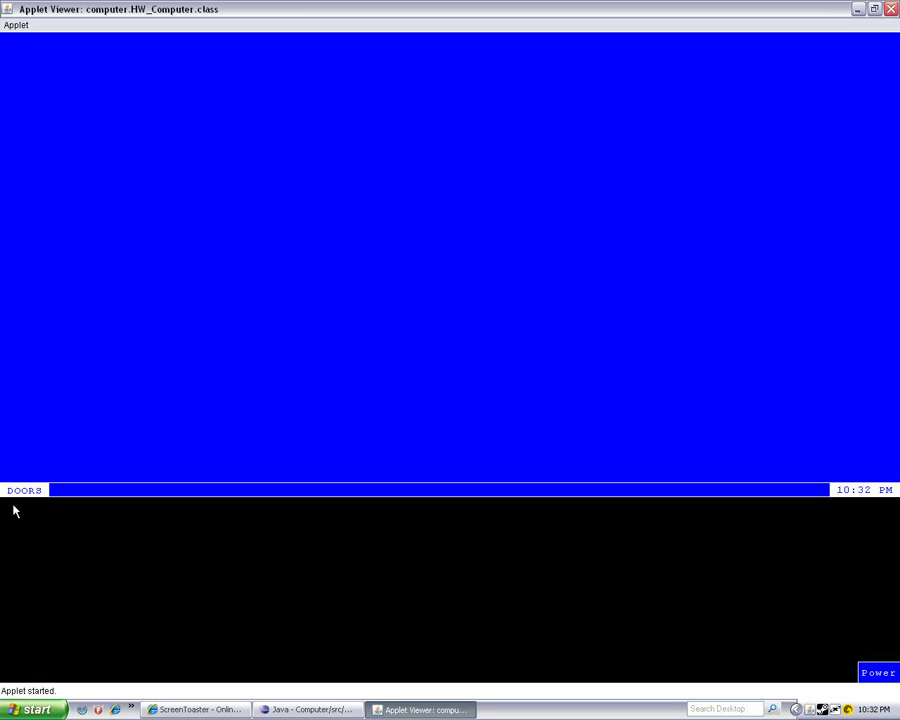
Step: Log out of Doors via the DOORS menu, then power the system down
click(24, 490)
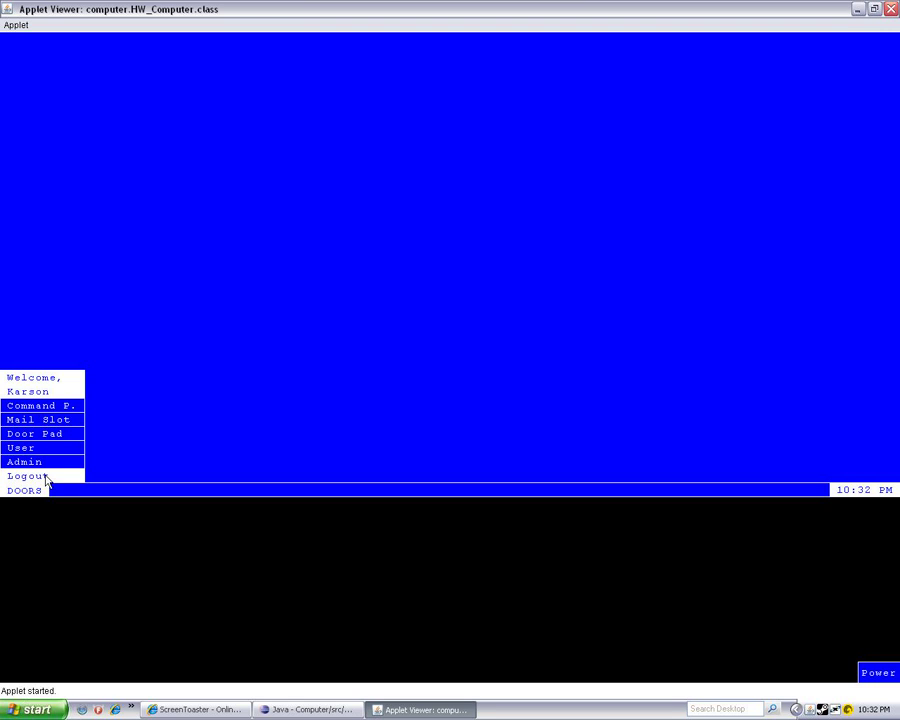
click(28, 476)
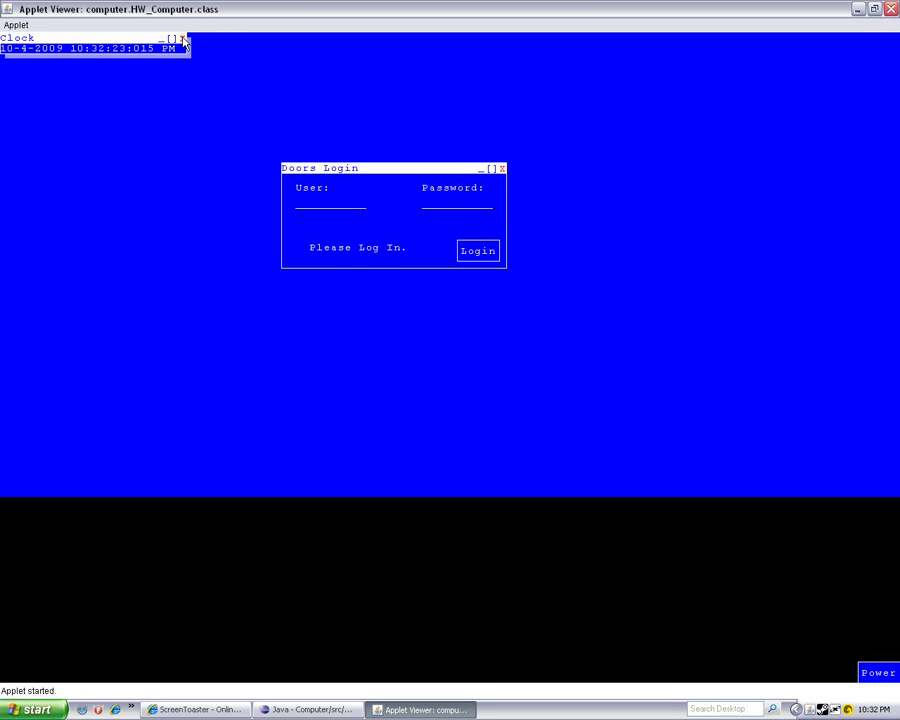
click(162, 38)
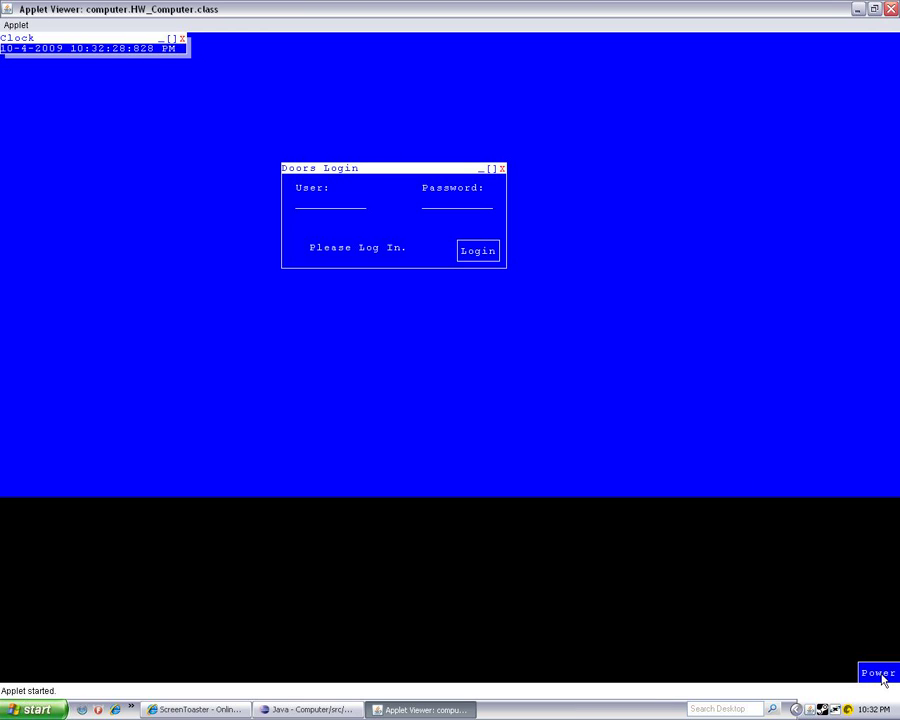
click(876, 672)
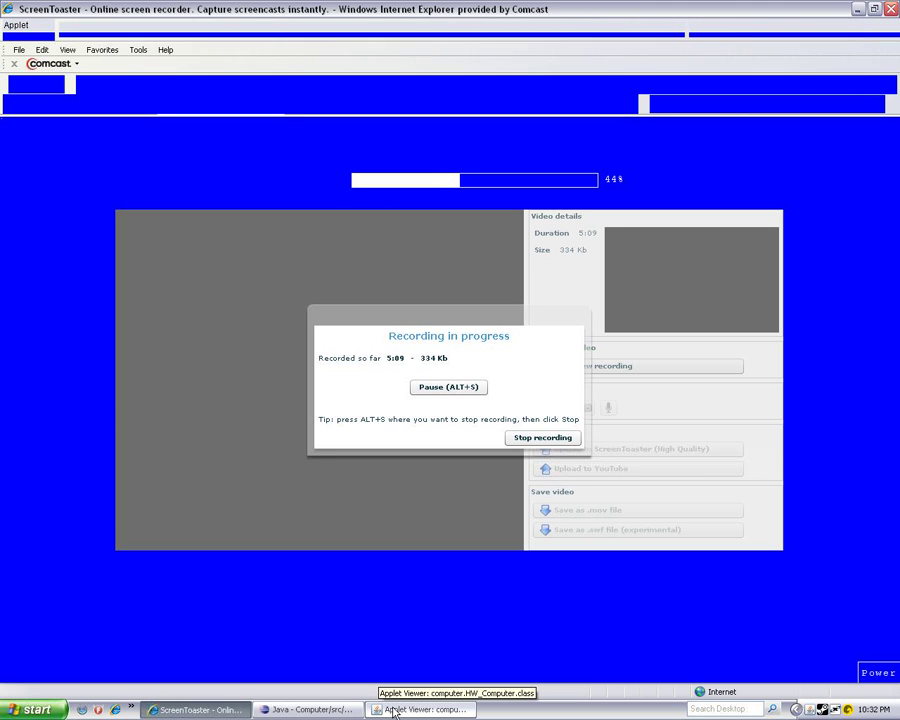
Step: Return to the Applet Viewer window to watch Doors boot again
click(420, 708)
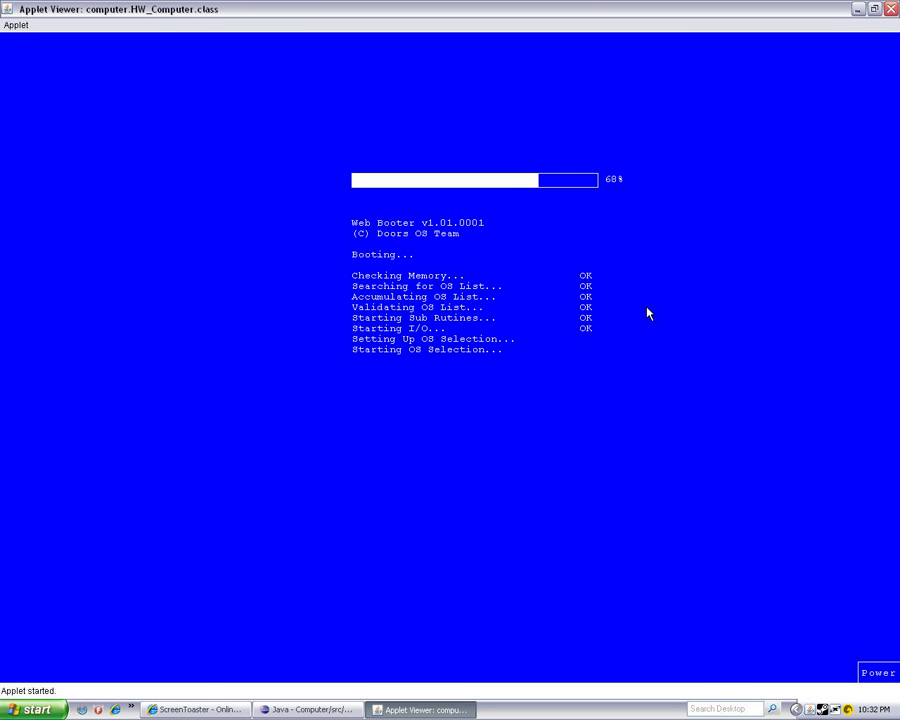